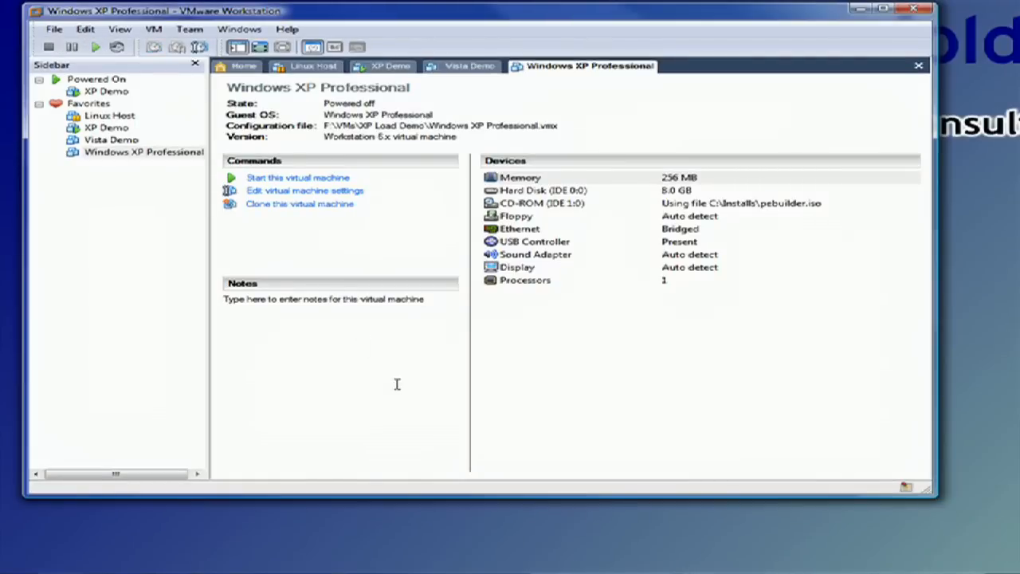
Power on the Windows XP Professional VM and dismiss the VMware Tools reminder.
{"action": "left_click", "coordinate": [296, 177]}
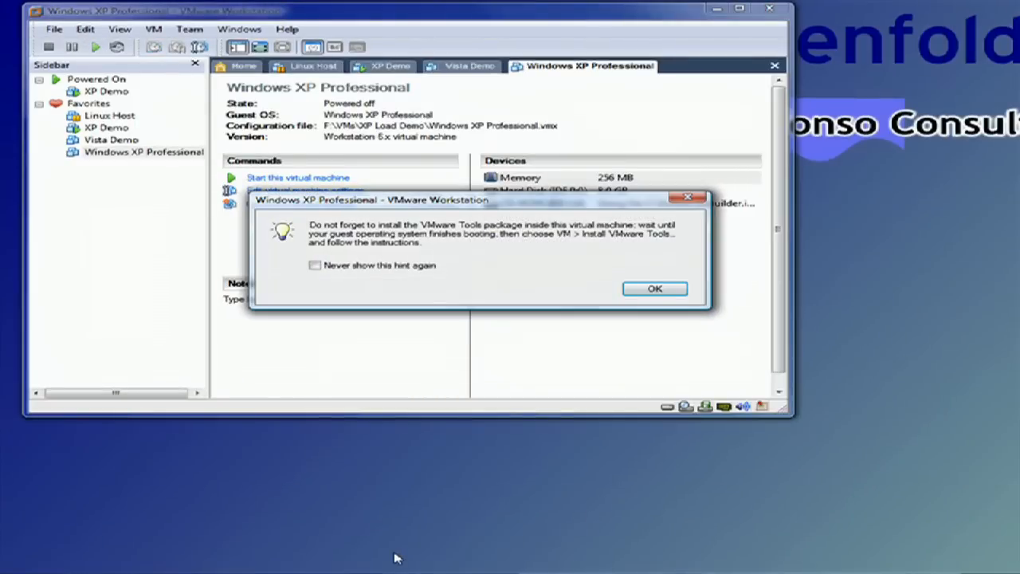
{"action": "left_click", "coordinate": [654, 289]}
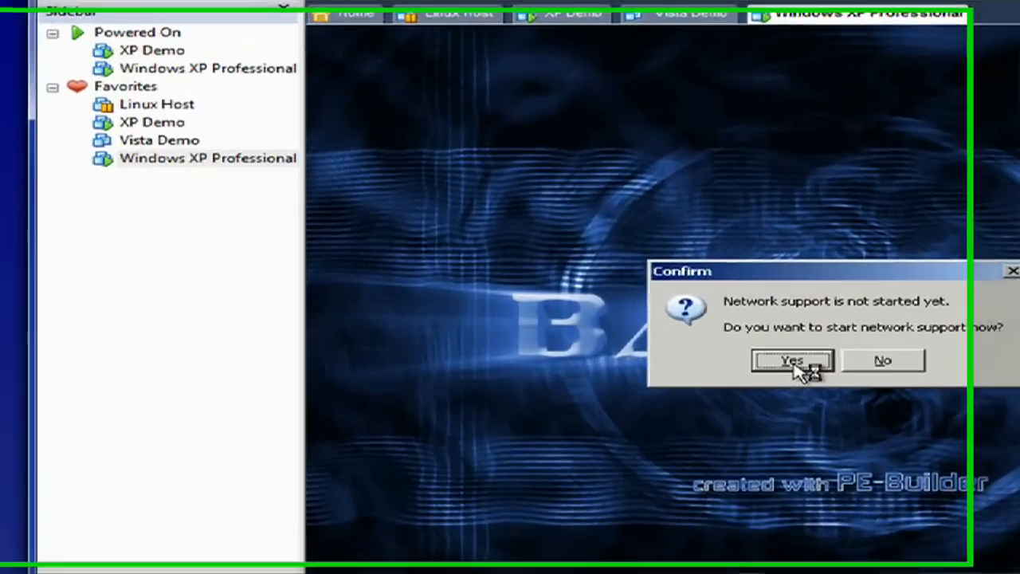
Start BartPE network support with the Dynamic IP Address (DHCP) profile and accept the settings.
{"action": "left_click", "coordinate": [790, 360]}
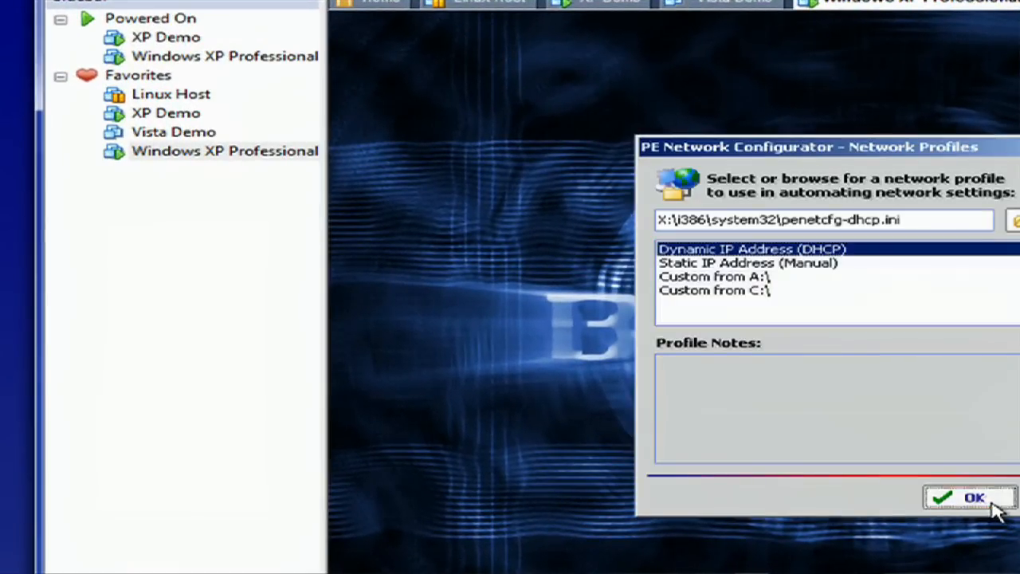
{"action": "left_click", "coordinate": [969, 498]}
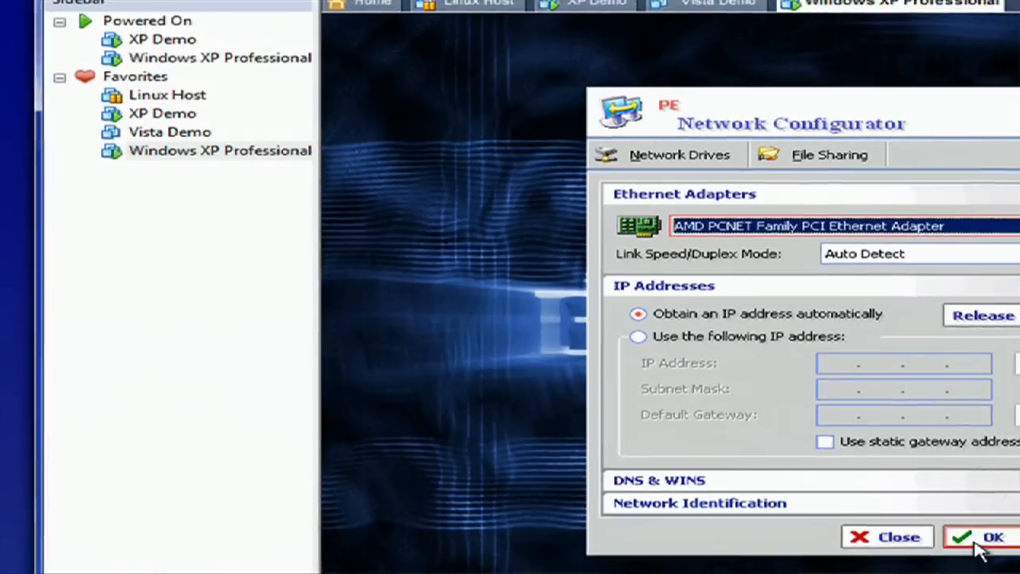
{"action": "left_click", "coordinate": [992, 535]}
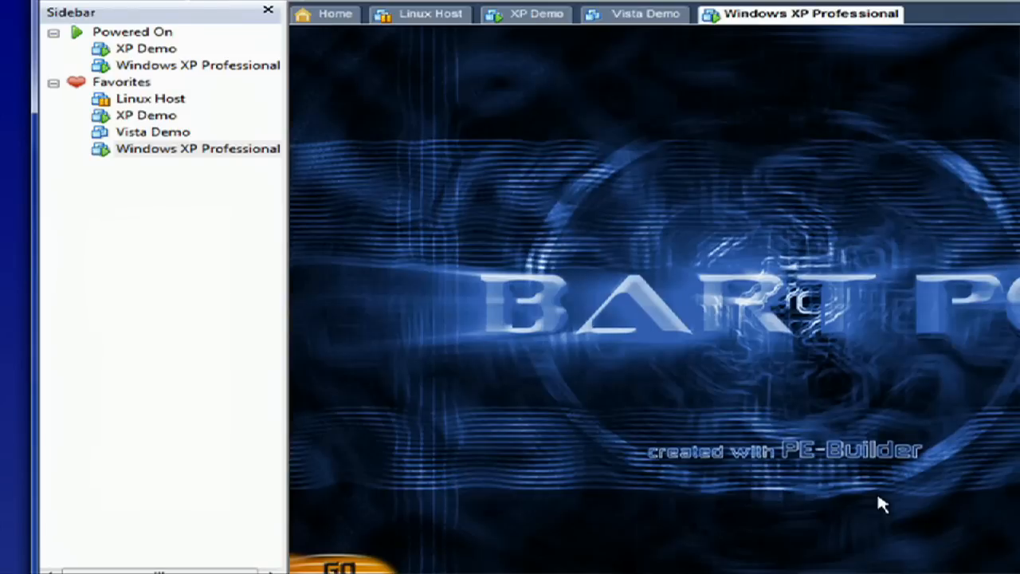
Bring up the BartPE Go menu to browse its System tools.
{"action": "left_click", "coordinate": [338, 566]}
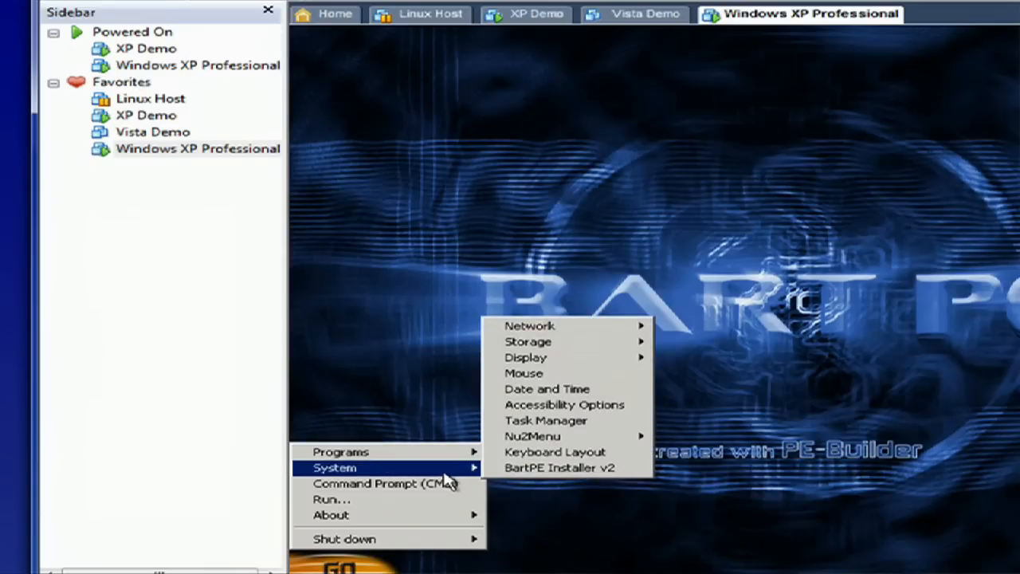
{"action": "mouse_move", "coordinate": [523, 373]}
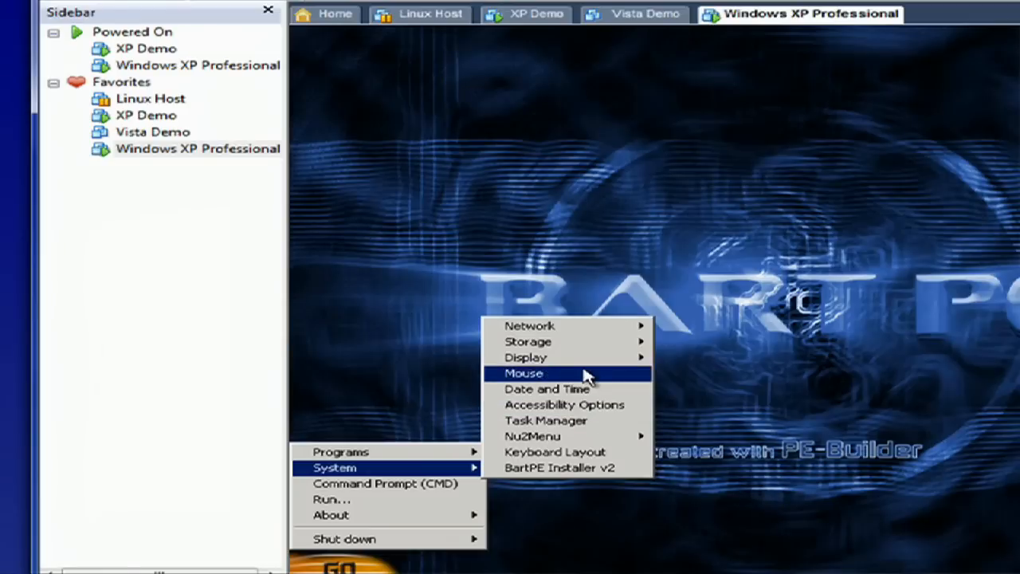
{"action": "mouse_move", "coordinate": [528, 341]}
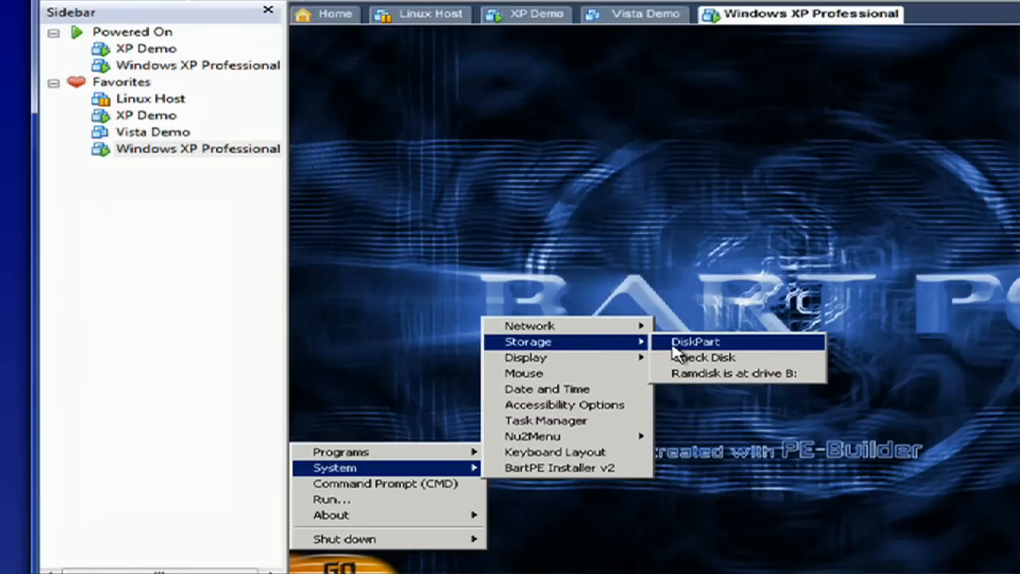
{"action": "mouse_move", "coordinate": [701, 357]}
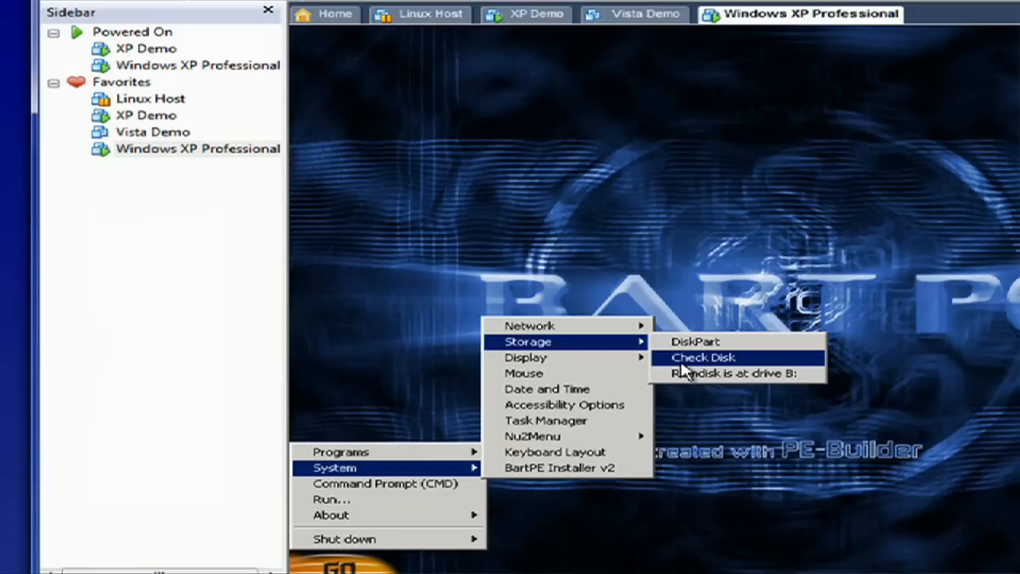
{"action": "mouse_move", "coordinate": [734, 373]}
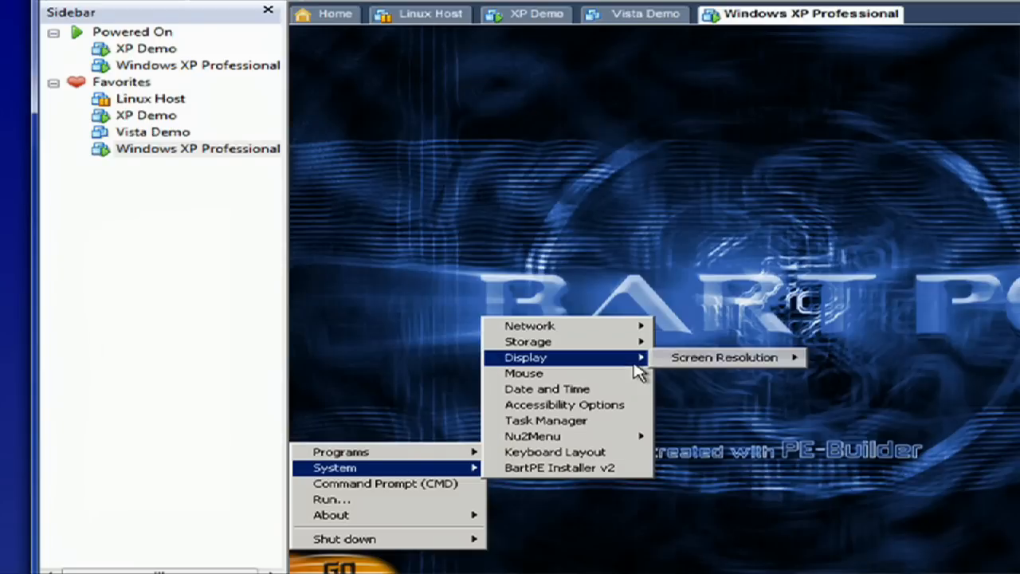
{"action": "mouse_move", "coordinate": [549, 389]}
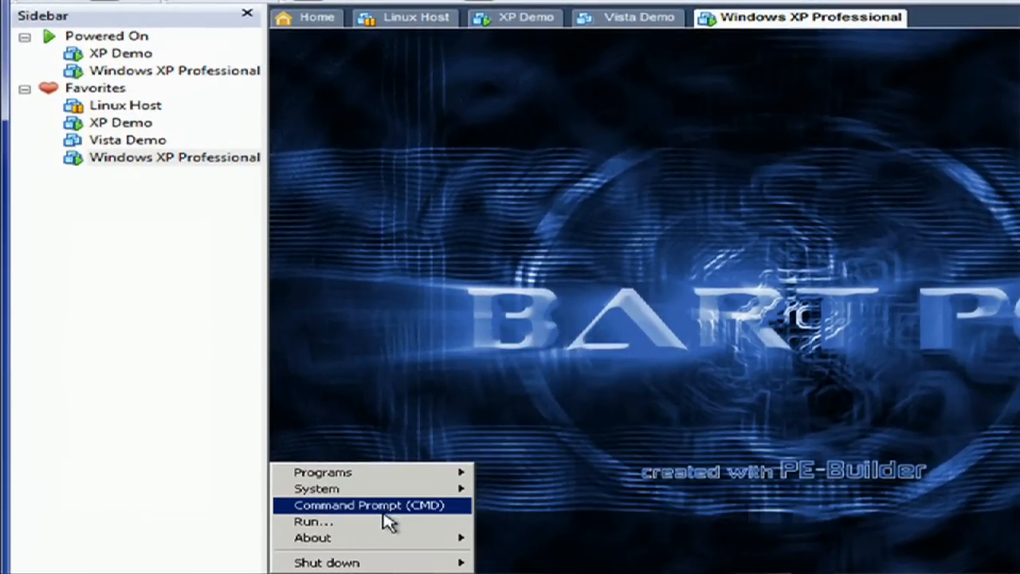
{"action": "mouse_move", "coordinate": [374, 522]}
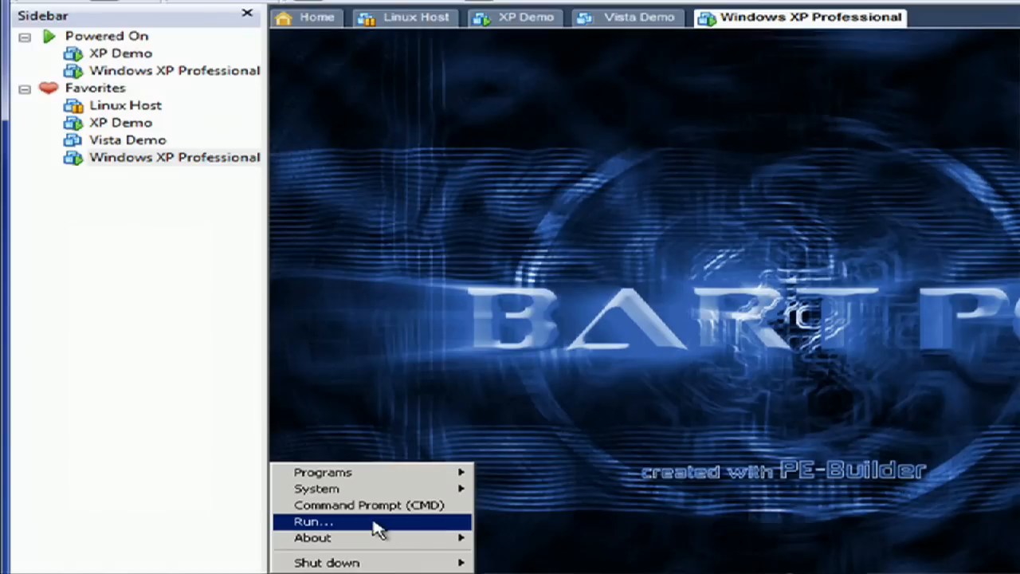